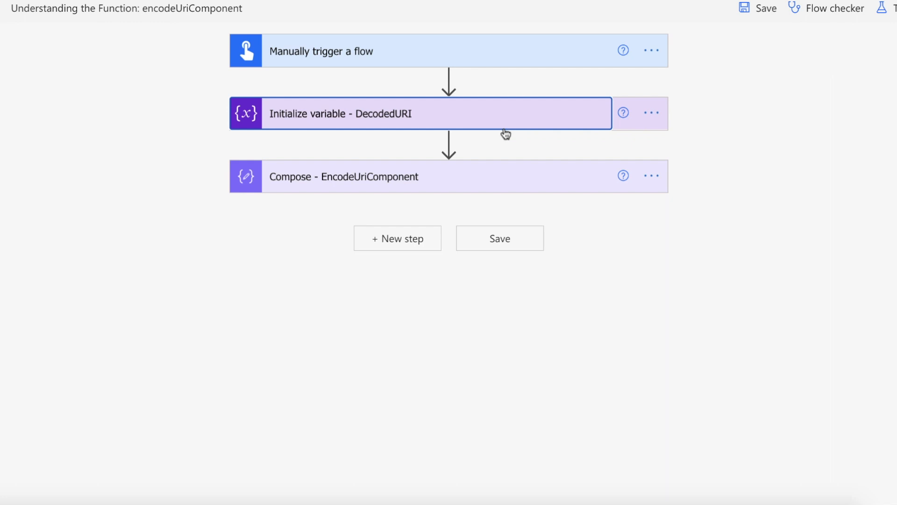
- Expand the 'Initialize variable - DecodedURI' action to show its Name, String type and URL value
left_click(390, 113)
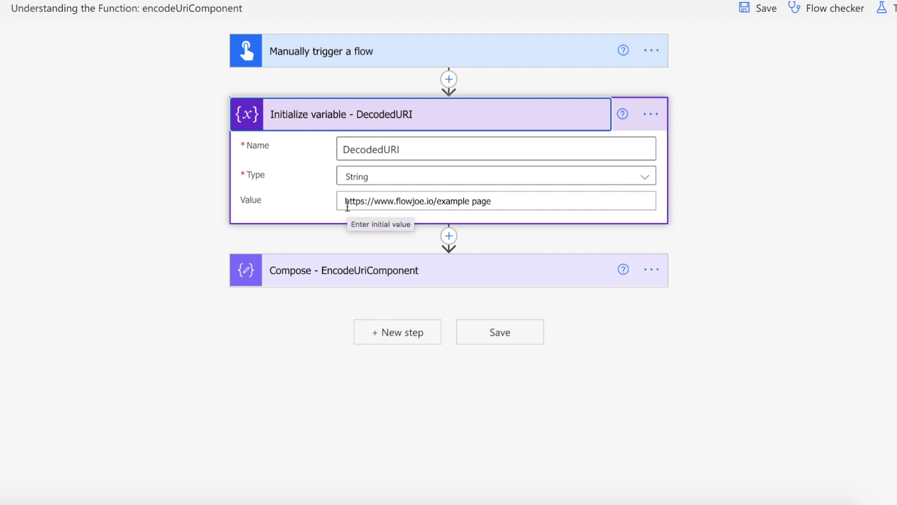
mouse_move(464, 200)
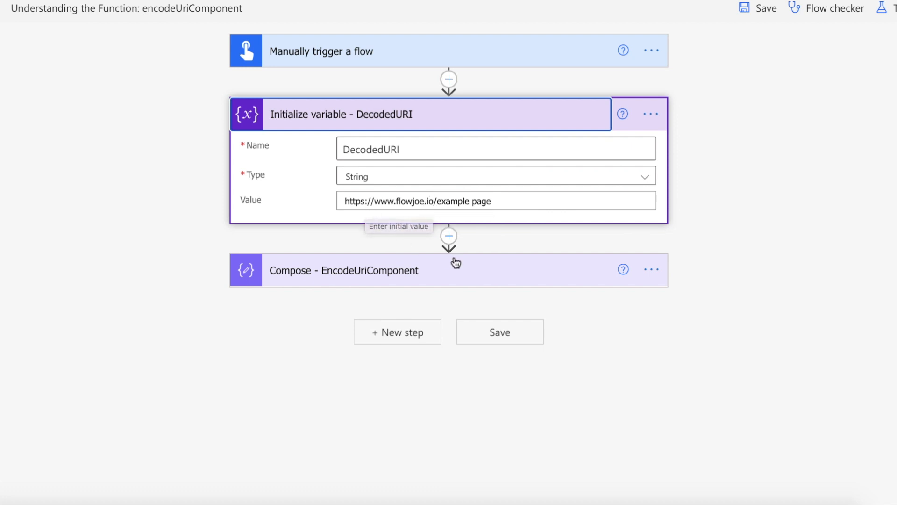
mouse_move(599, 309)
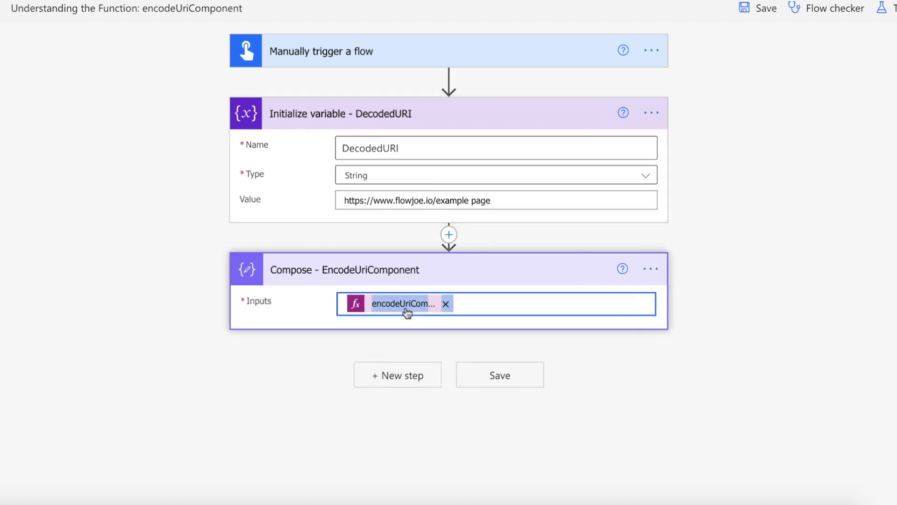
- Show the Compose input's encodeUriComponent(variables('DecodedURI')) expression with the variable reference selected
left_click(404, 303)
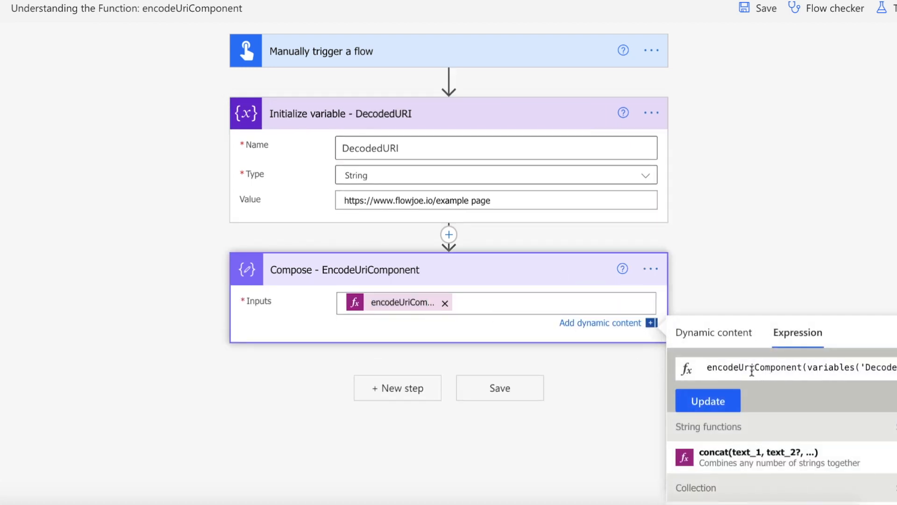
double_click(829, 368)
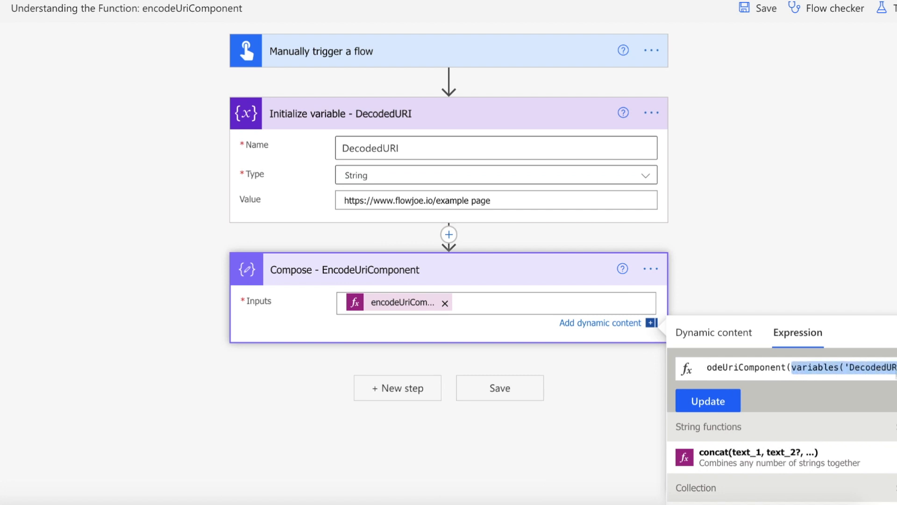
- Run a manual test of the flow until the run view reports success
left_click(889, 8)
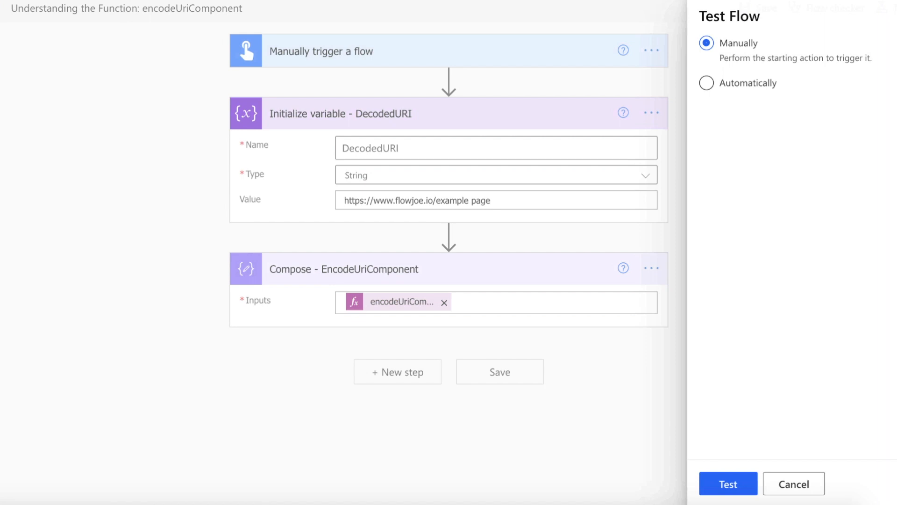
left_click(729, 483)
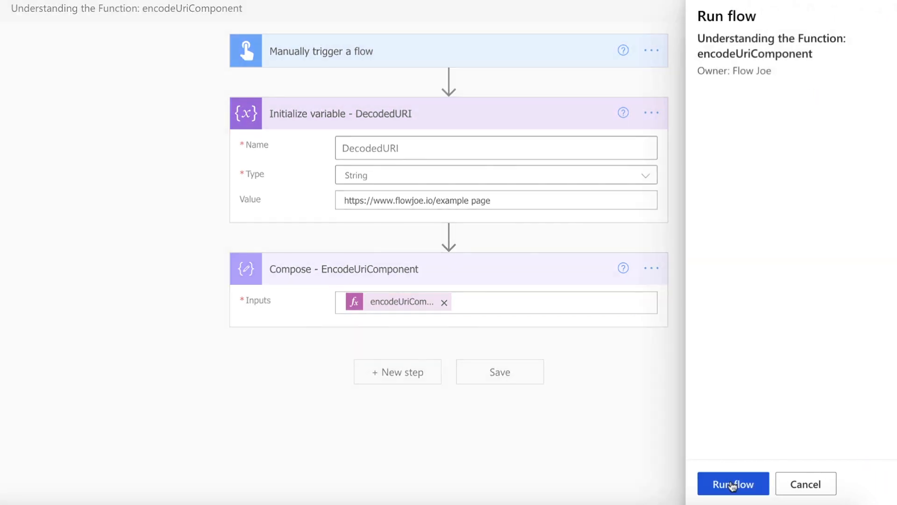
left_click(733, 496)
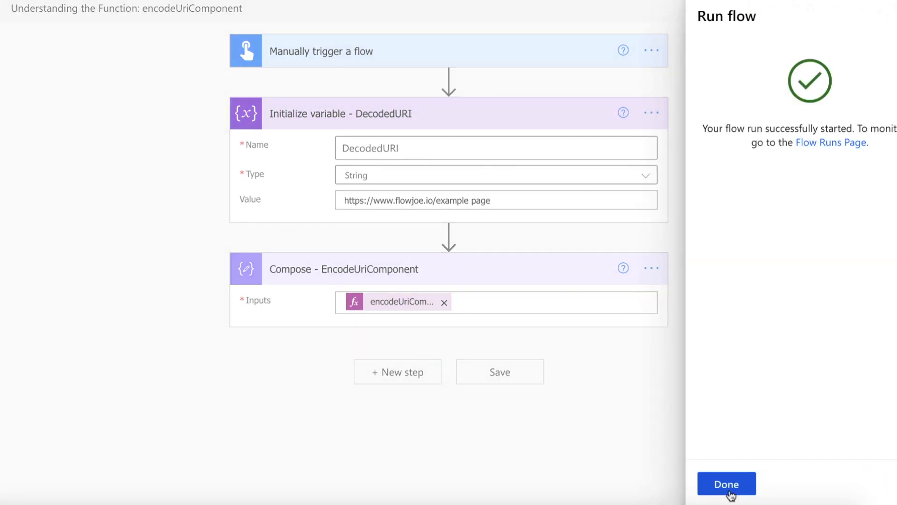
left_click(727, 484)
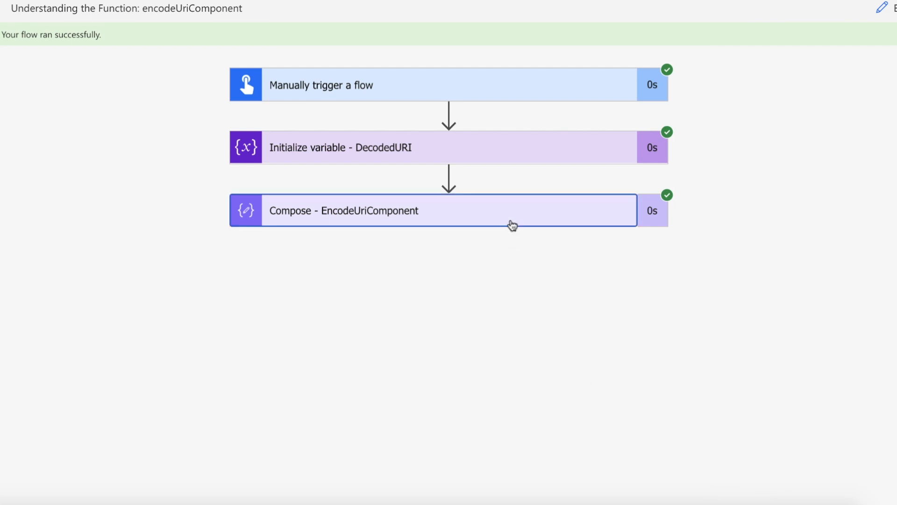
- Expand the Compose step in the run to show the percent-encoded URL input and output
left_click(512, 224)
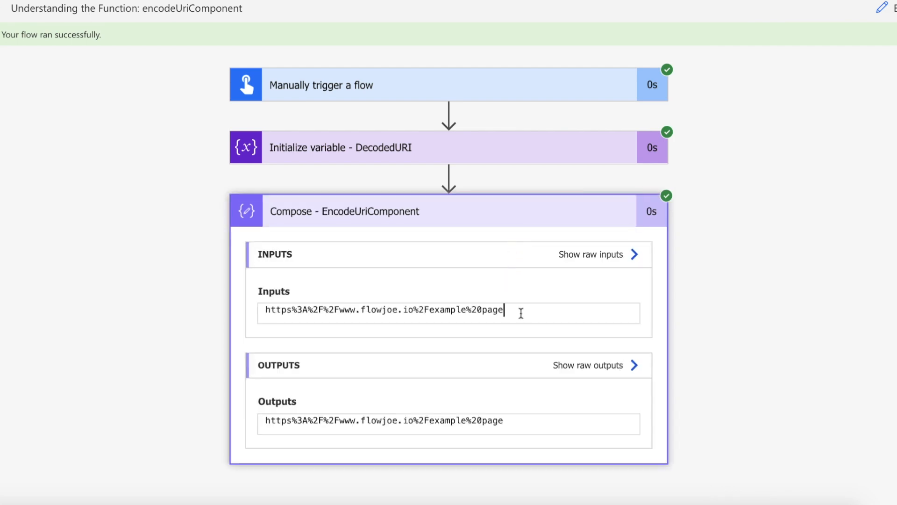